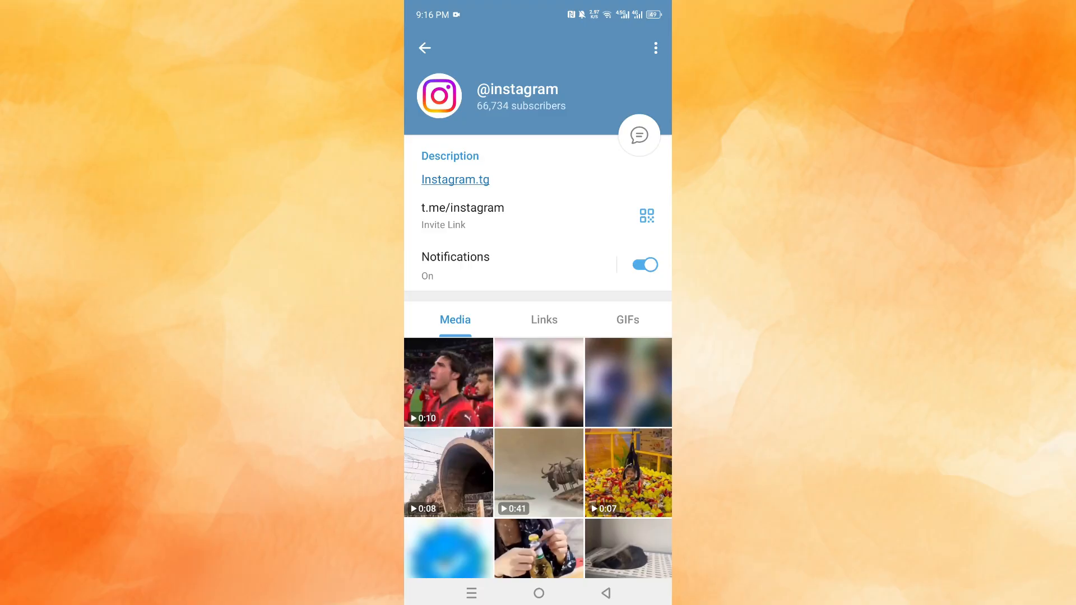
click(655, 48)
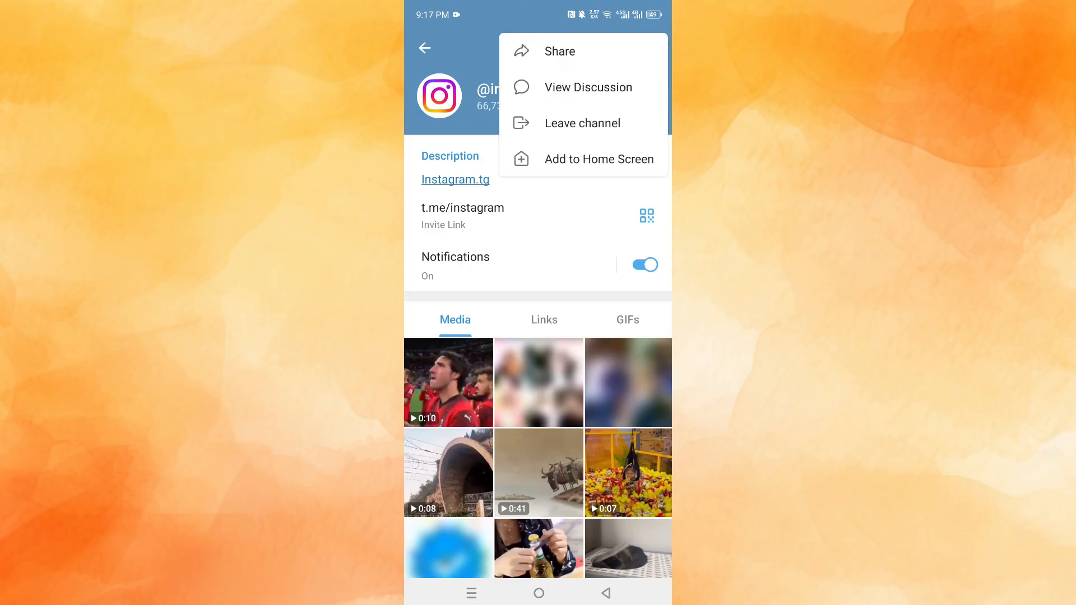
click(582, 123)
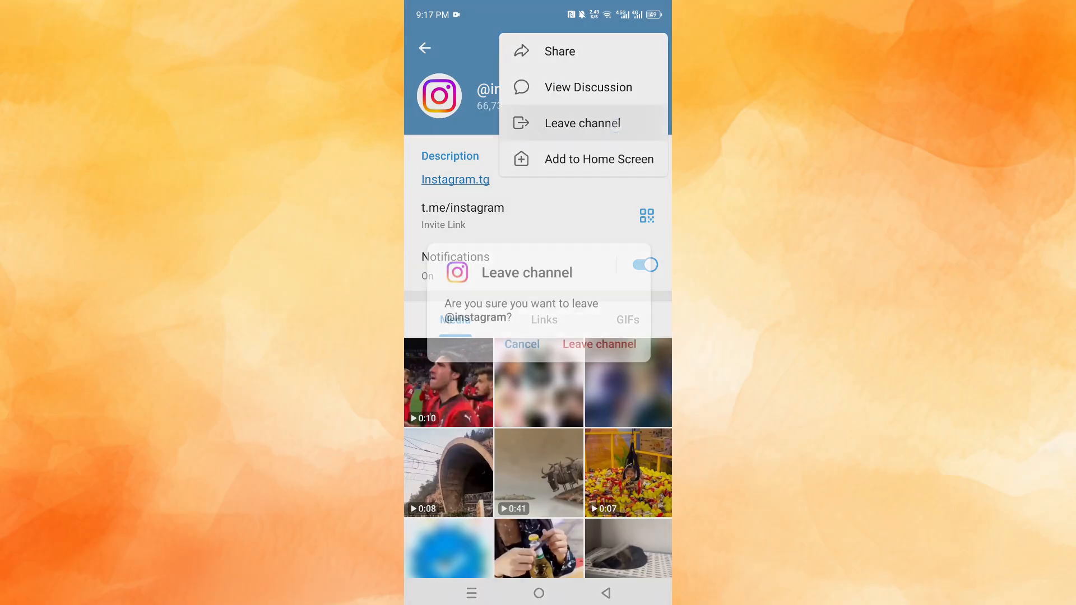
click(581, 123)
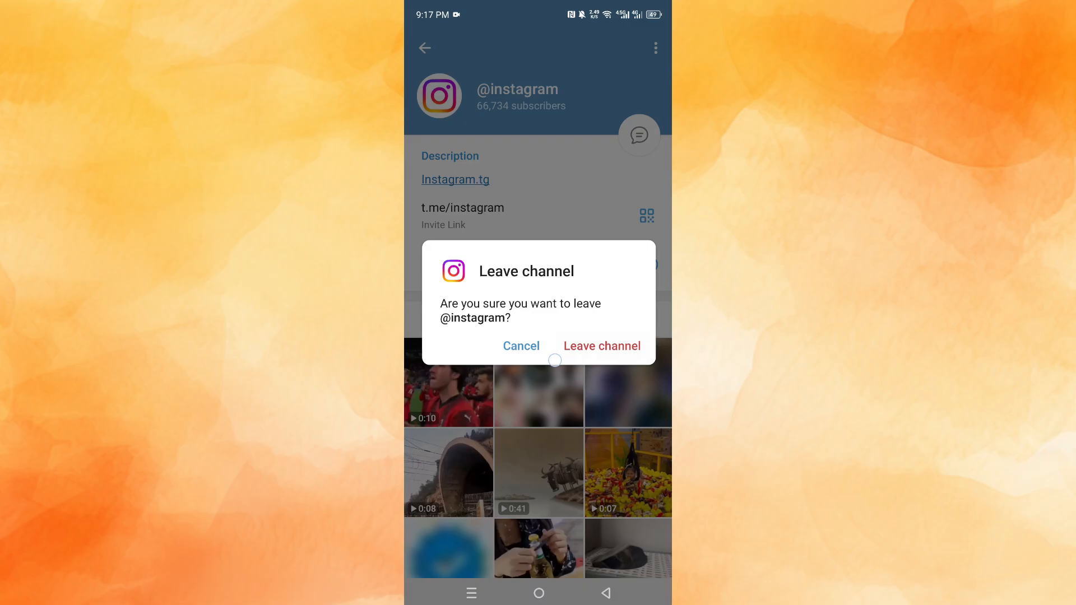
click(600, 346)
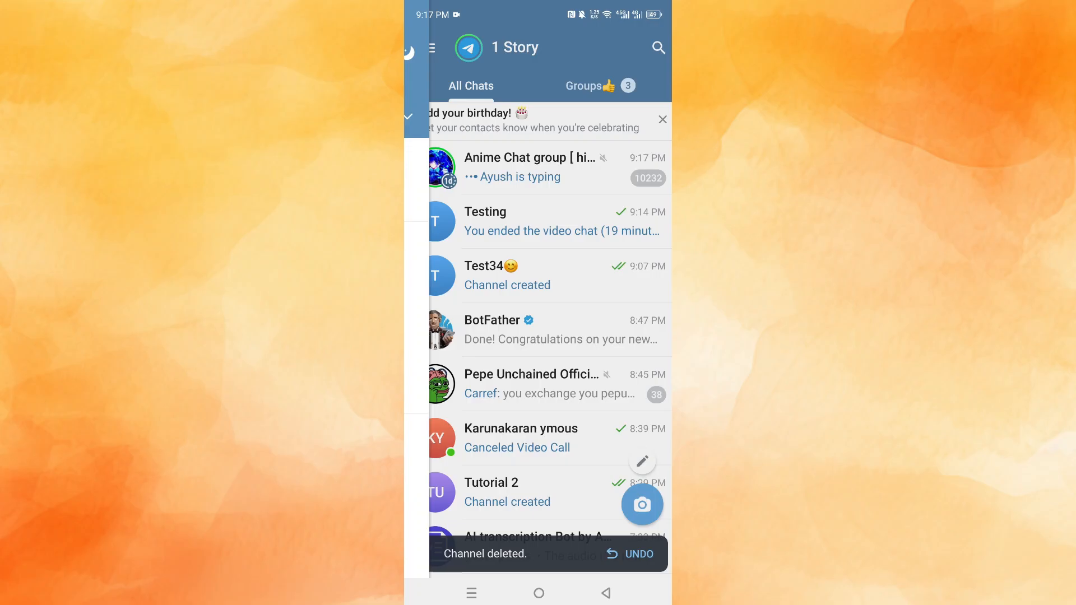
Open the account settings and scroll down to the settings categories.
click(432, 47)
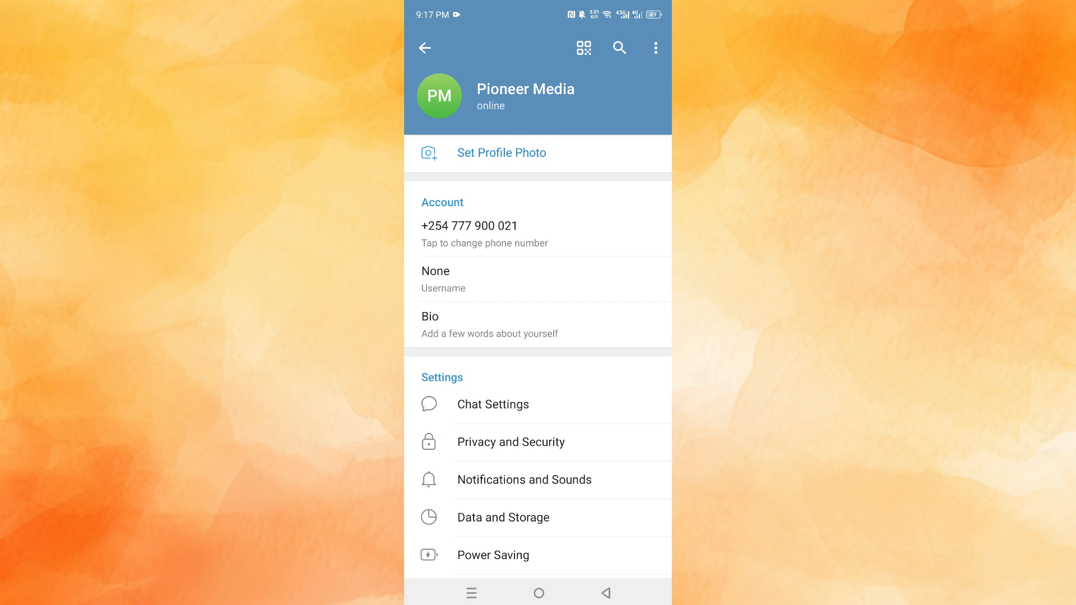
scroll(down, 3)
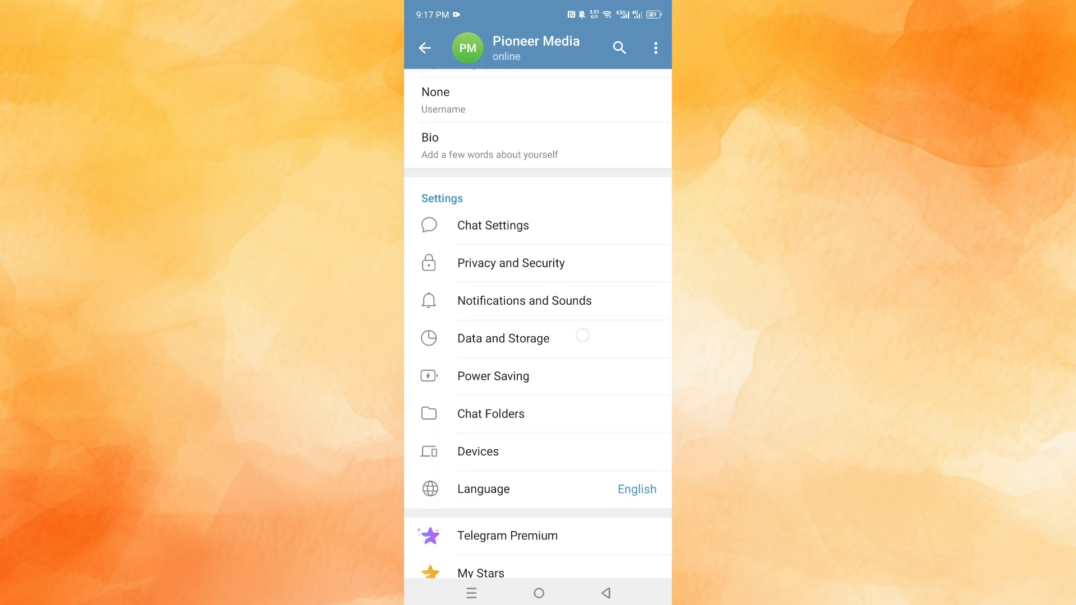
In Privacy and Security, set the Invites setting for groups and channels to Nobody.
click(510, 263)
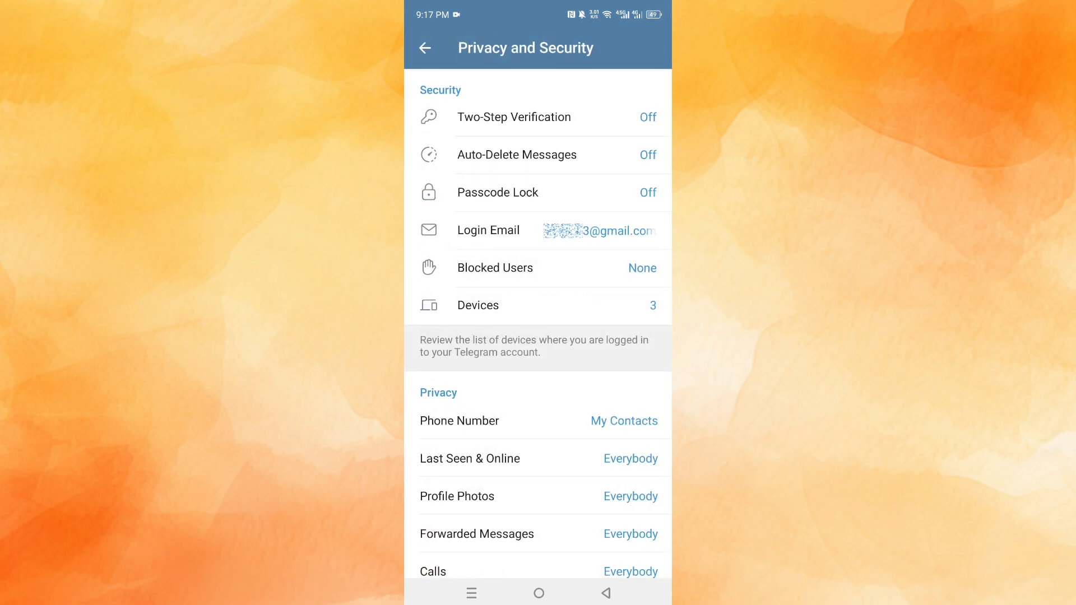
scroll(down, 3)
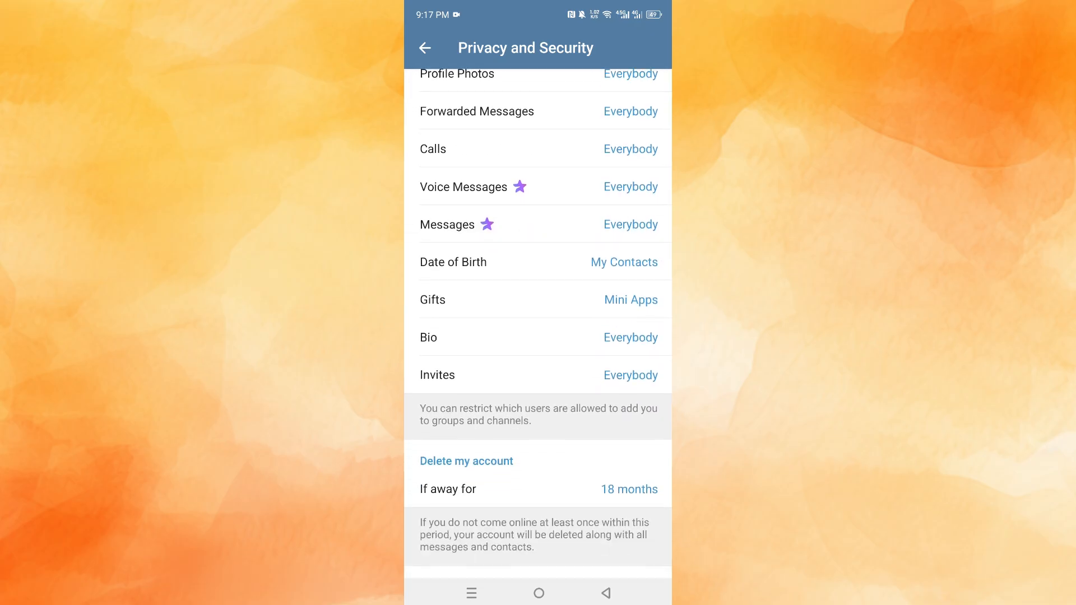
scroll(up, 3)
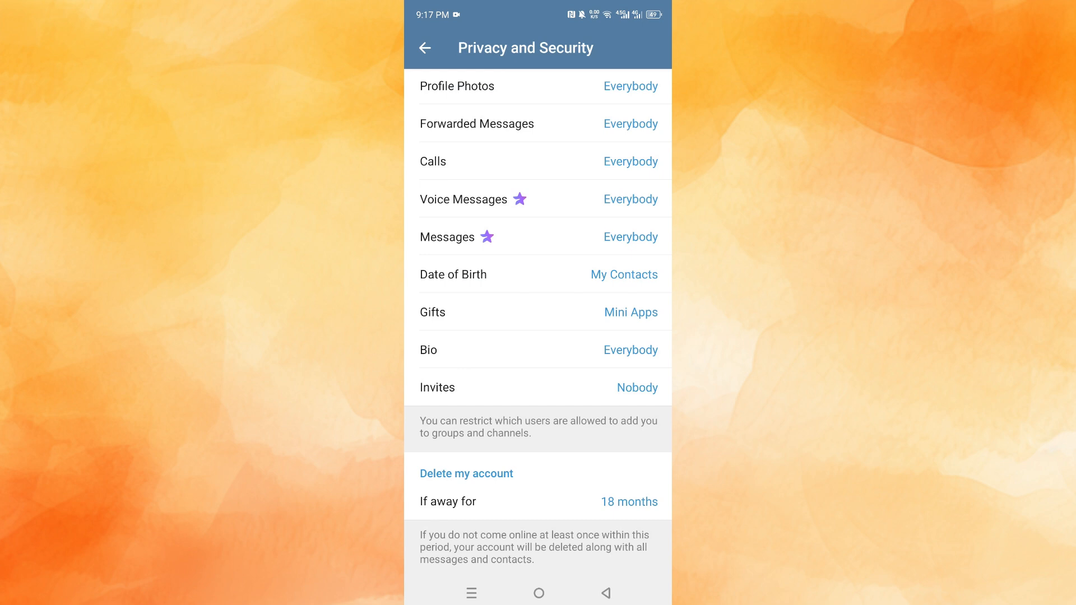
Go back from the privacy settings to the main All Chats list.
scroll(down, 3)
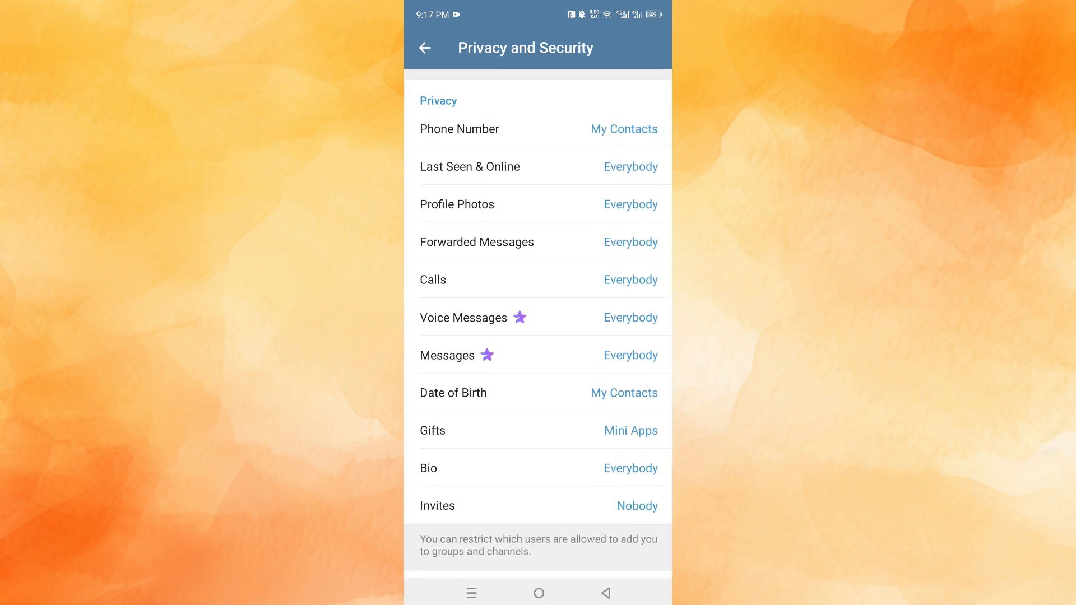
click(424, 48)
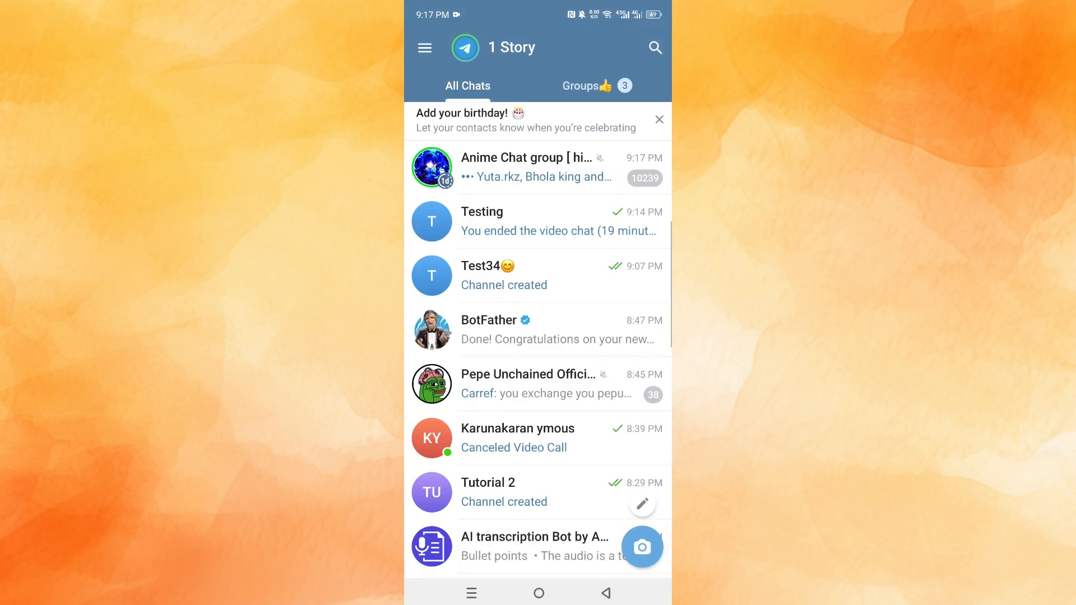